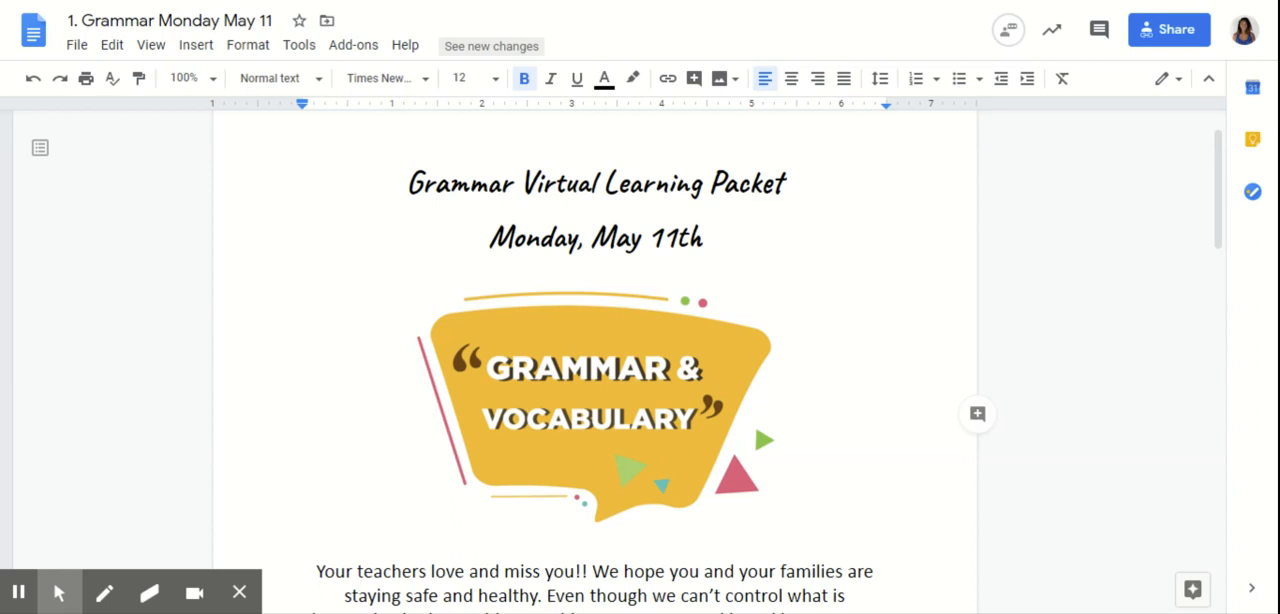
# Scroll down to the possessive-noun Directions page with the nine numbered phrases
pyautogui.scroll(-3)
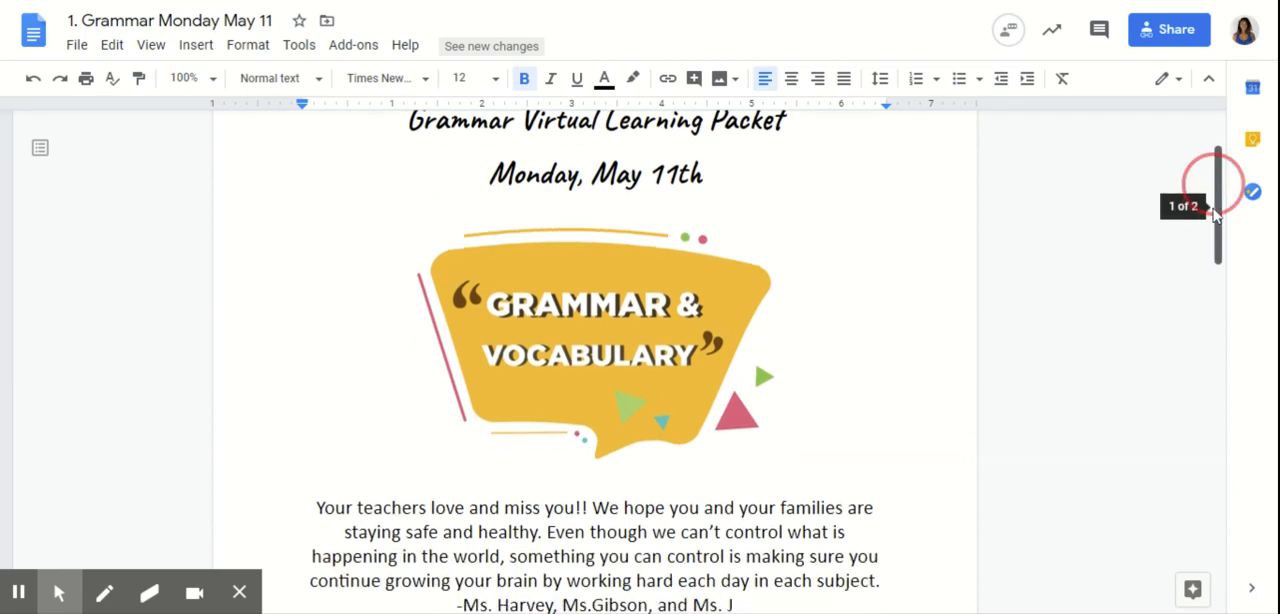
pyautogui.scroll(-3)
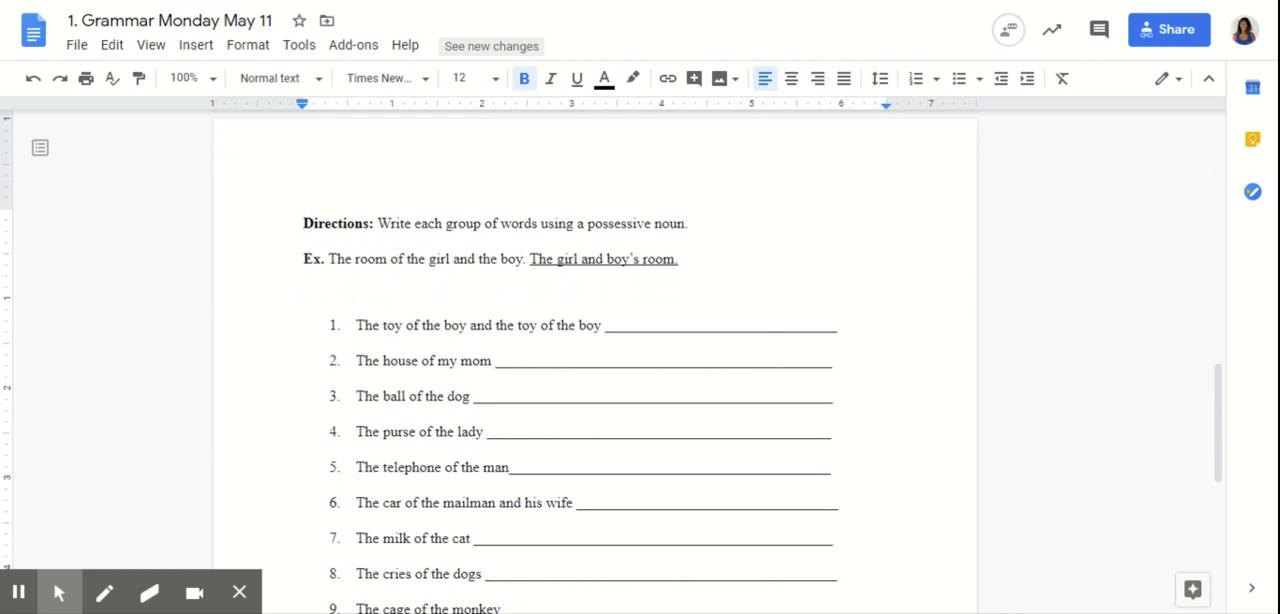
pyautogui.moveTo(1036, 296)
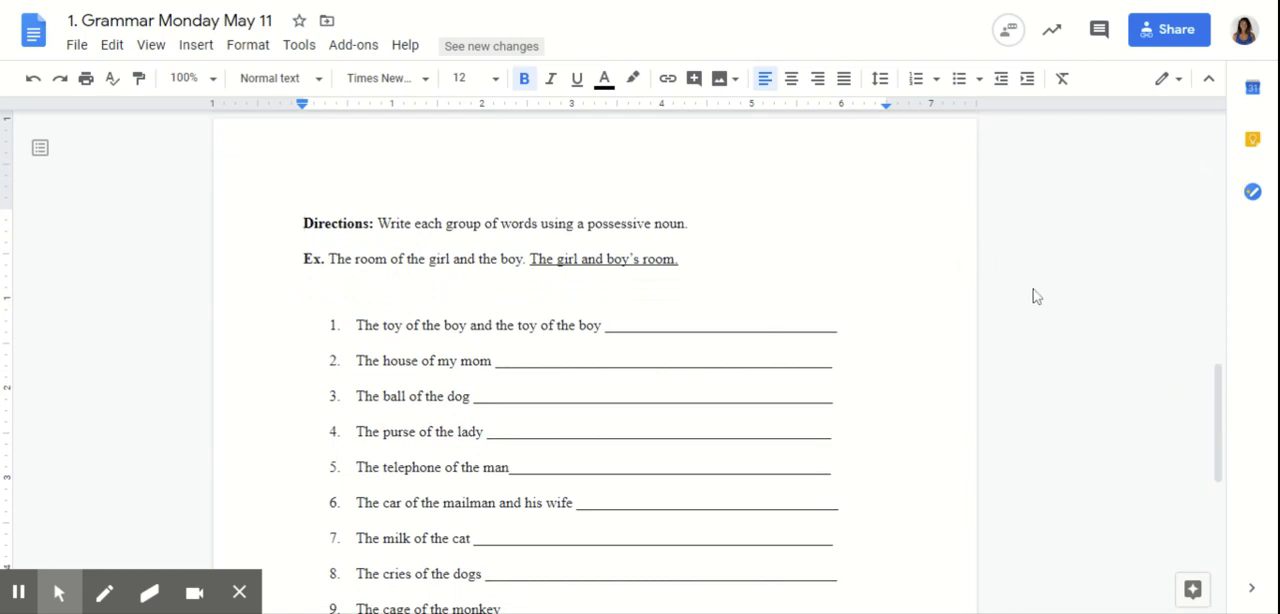
pyautogui.moveTo(1035, 296)
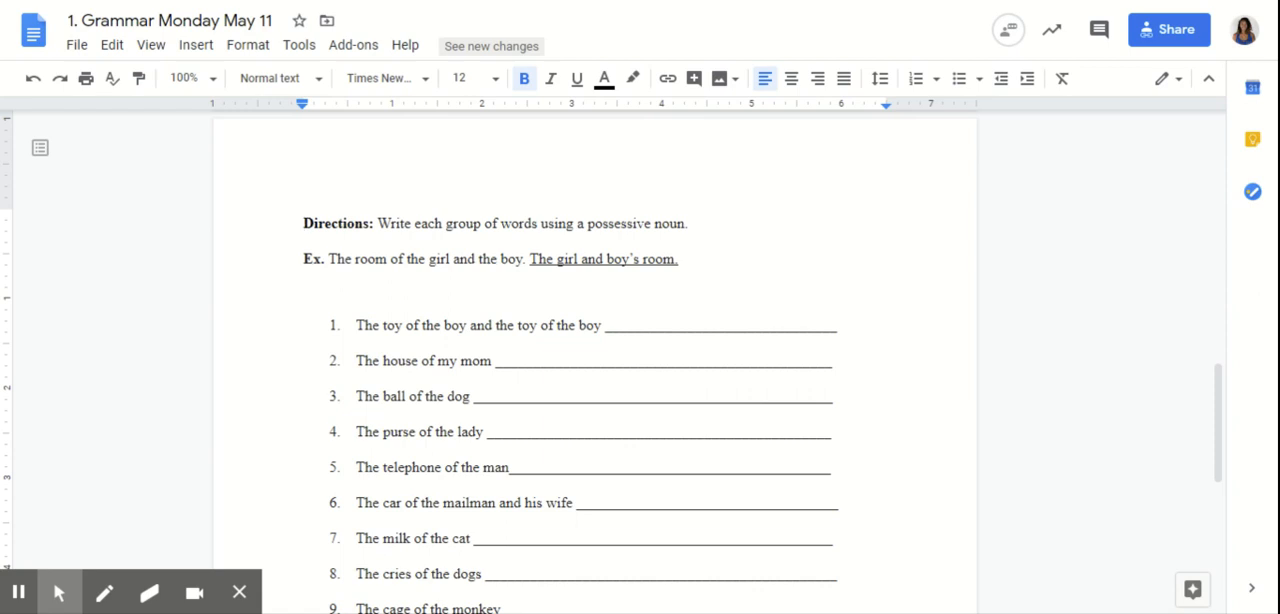
pyautogui.moveTo(622, 256)
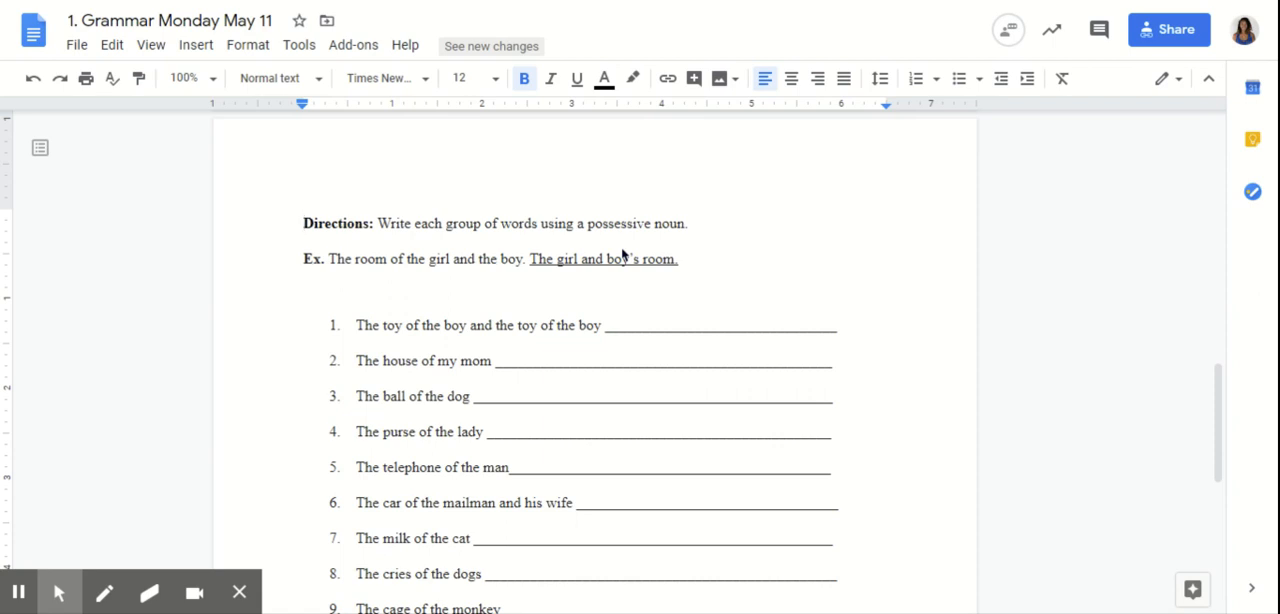
pyautogui.moveTo(1218, 380)
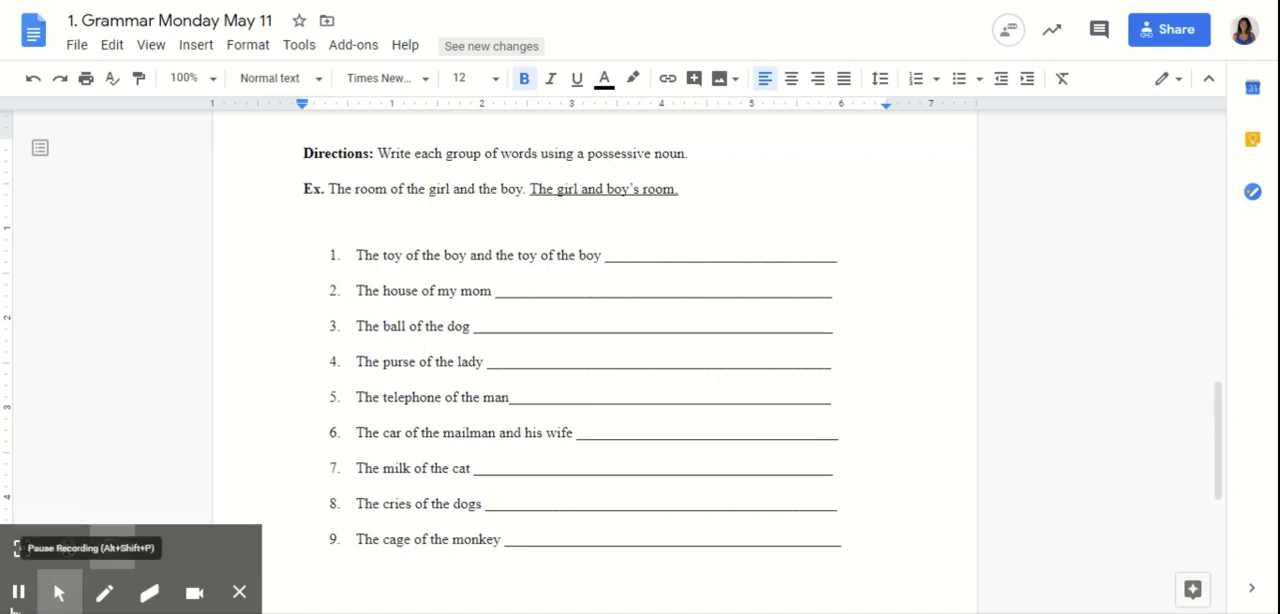
# Fill in underlined possessive answers for all nine items, from "The boys' toys" to "The monkey's cage."
pyautogui.click(184, 78)
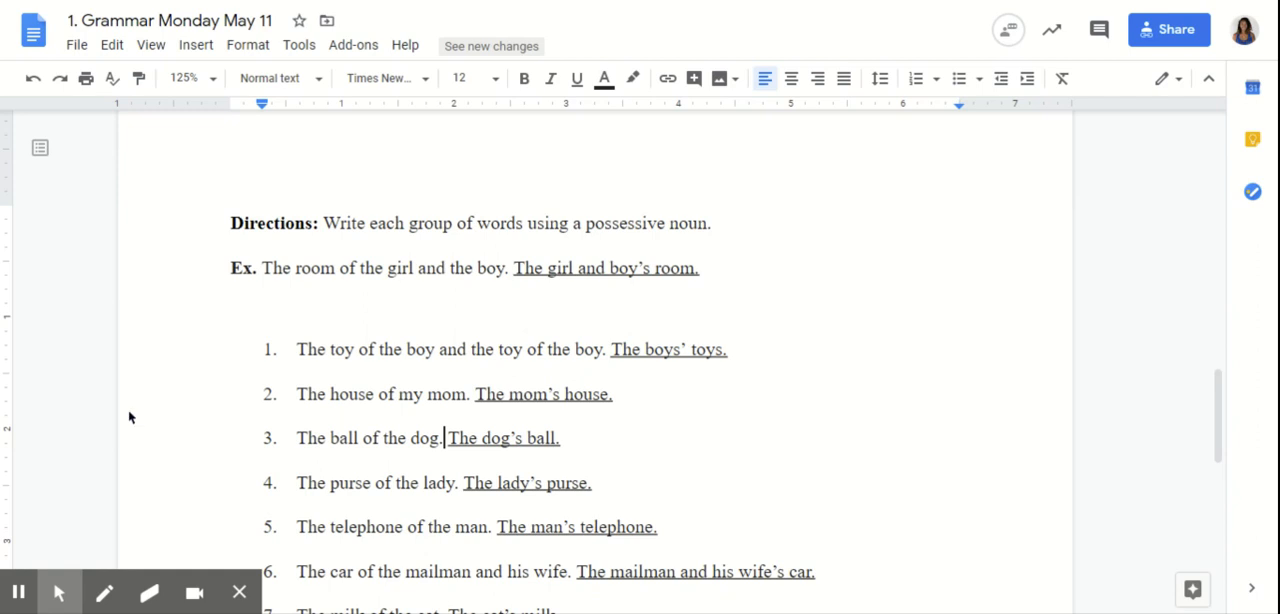
pyautogui.moveTo(1160, 384)
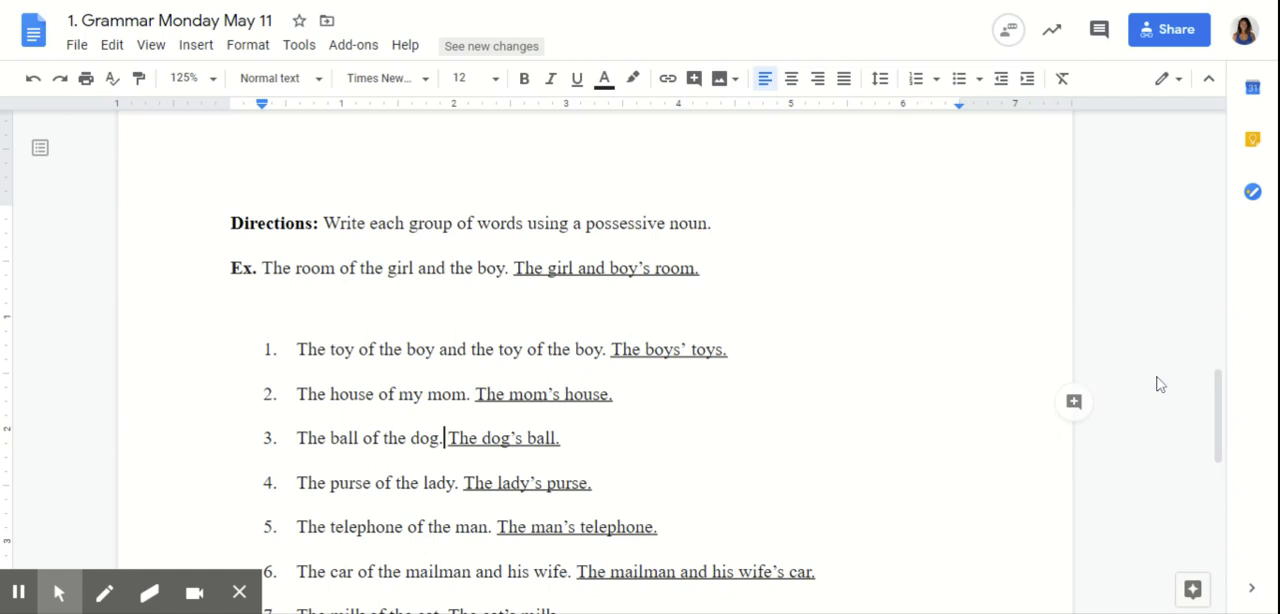
pyautogui.scroll(-3)
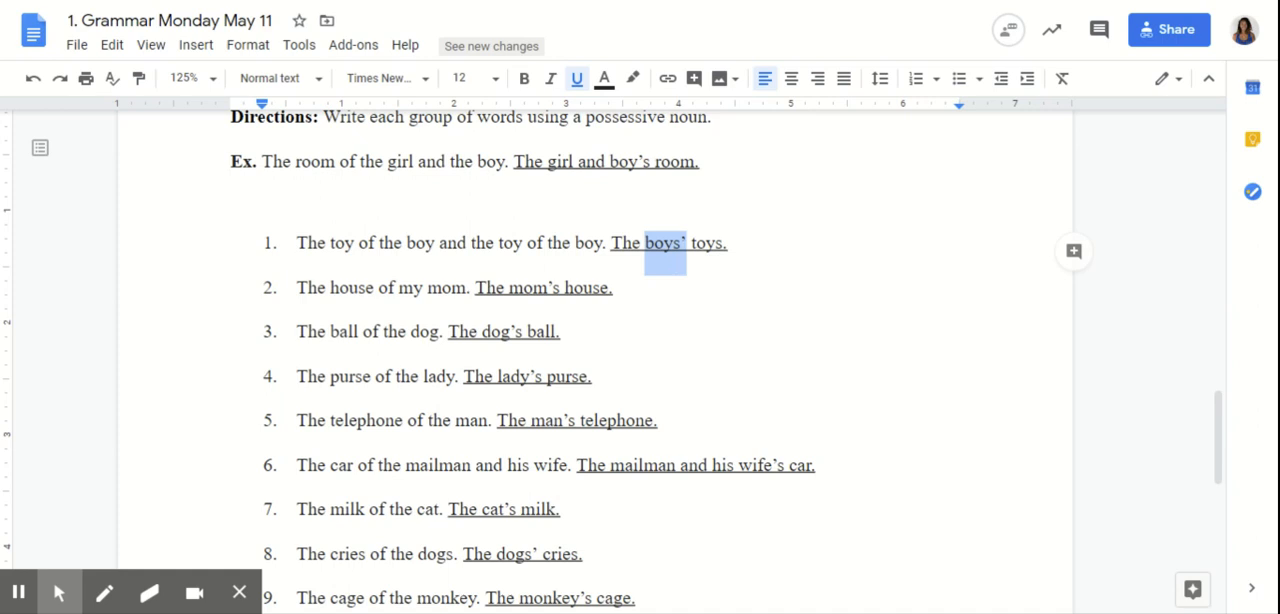
pyautogui.click(627, 296)
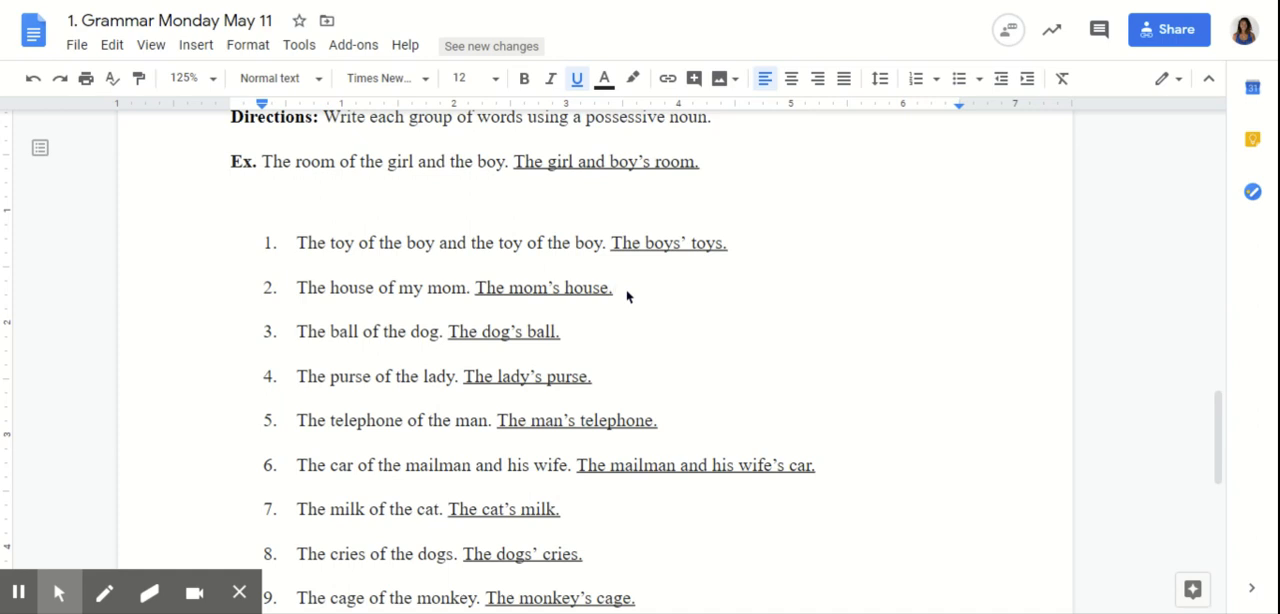
pyautogui.moveTo(628, 297)
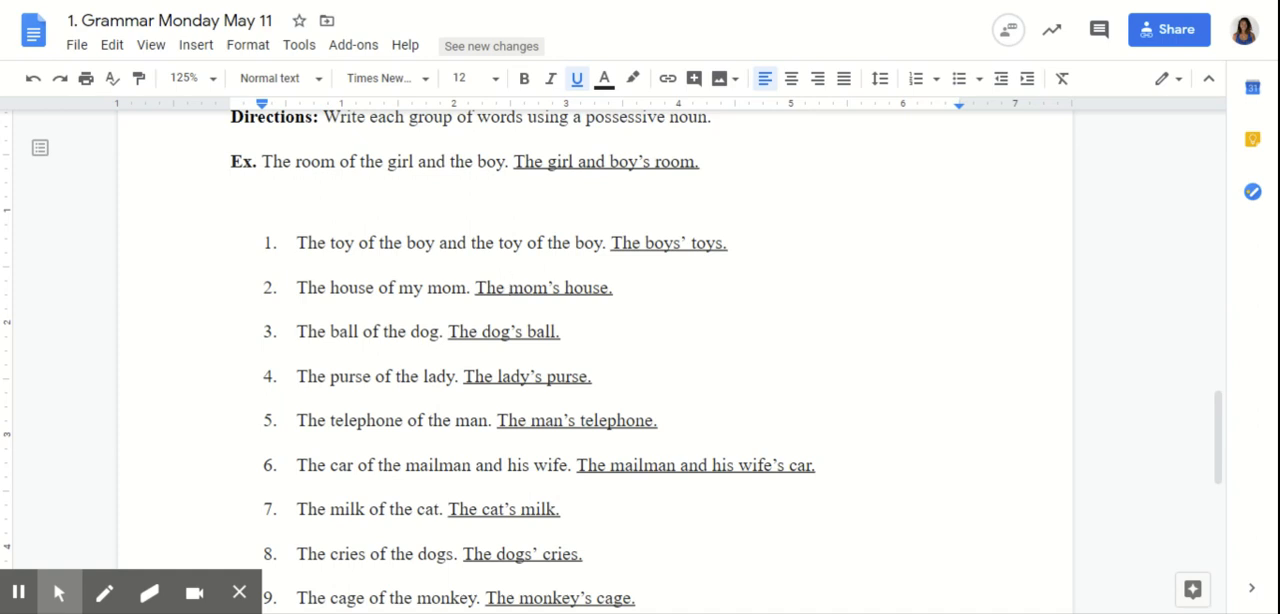
pyautogui.moveTo(1235, 437)
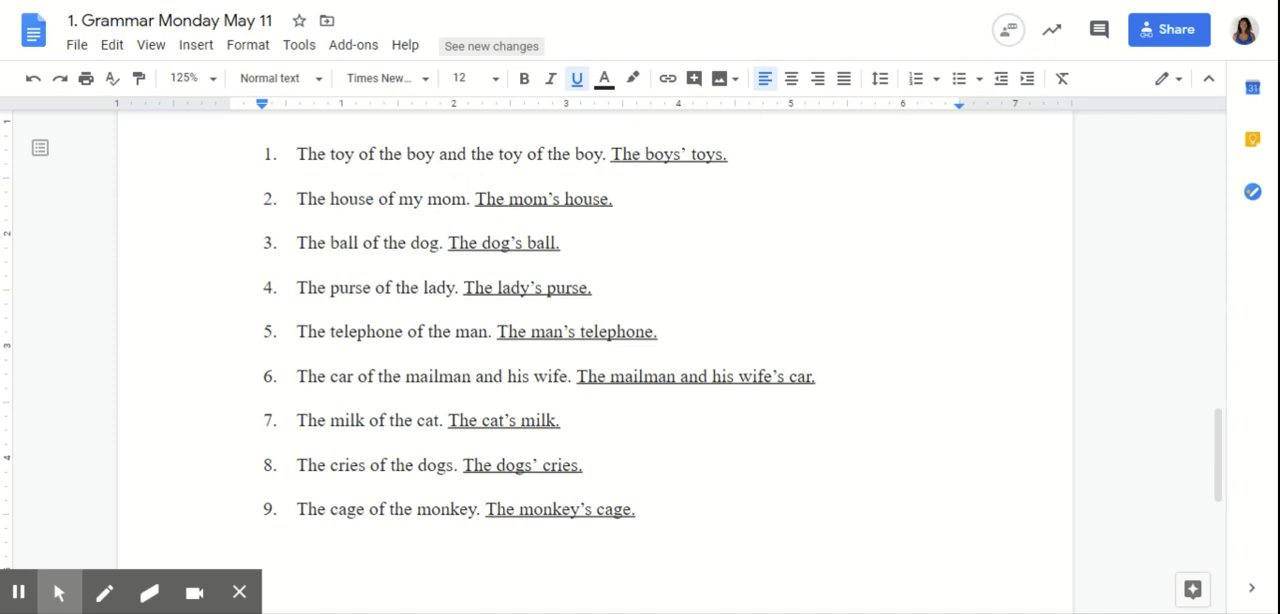
pyautogui.click(528, 288)
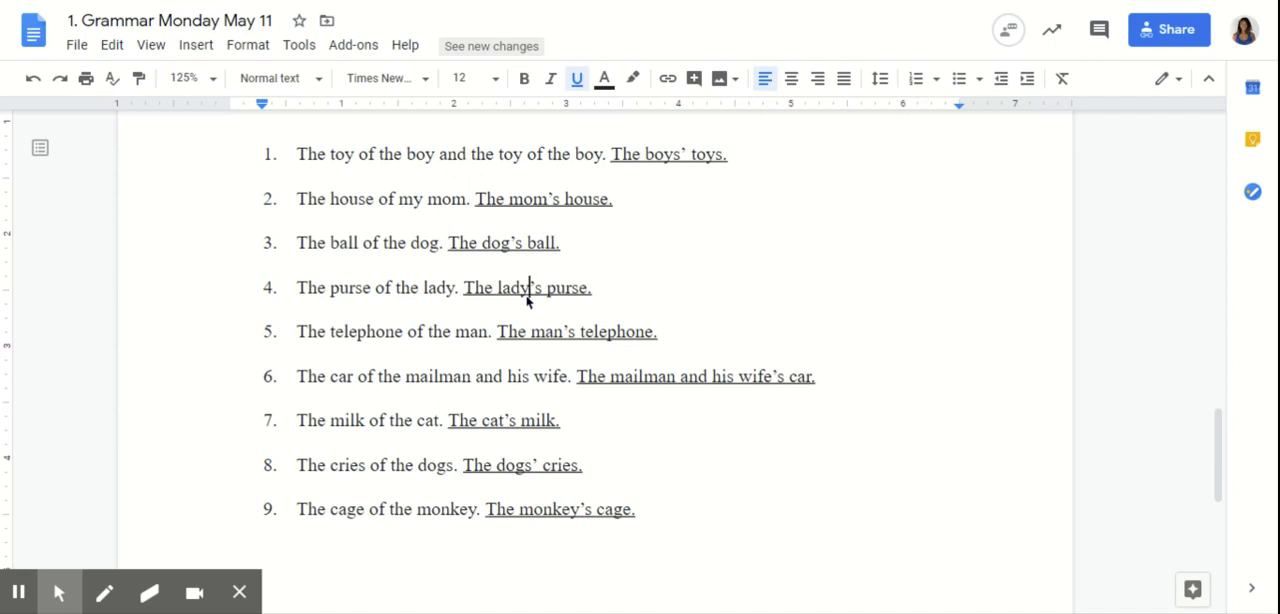
pyautogui.click(706, 376)
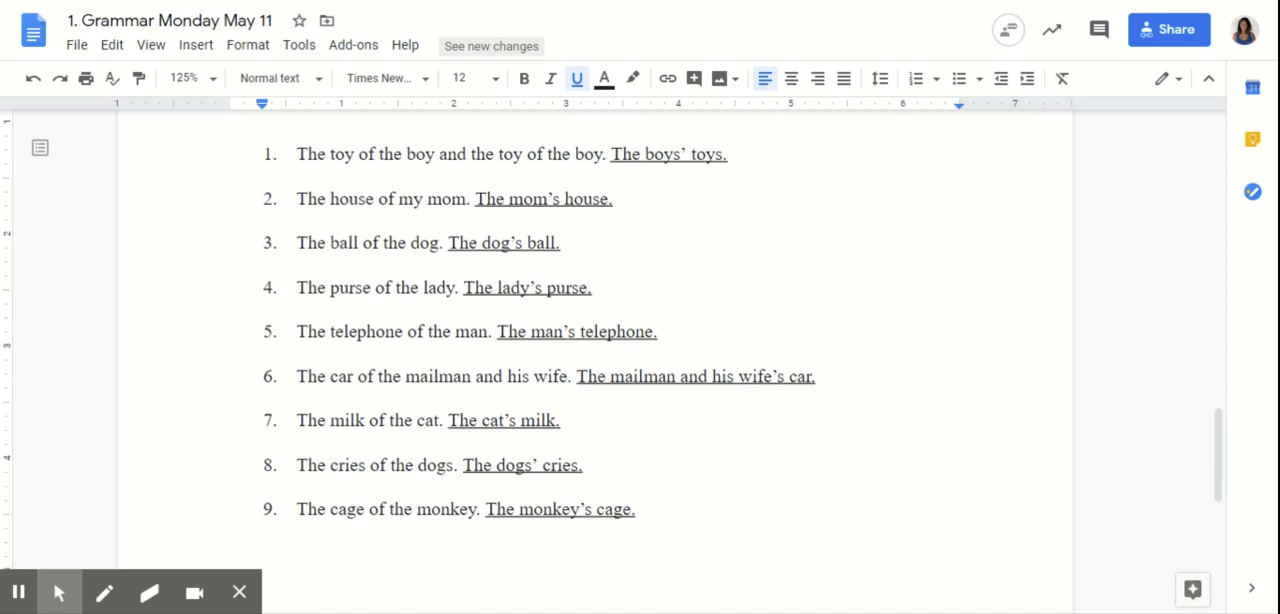
pyautogui.moveTo(578, 376); pyautogui.dragTo(705, 376)
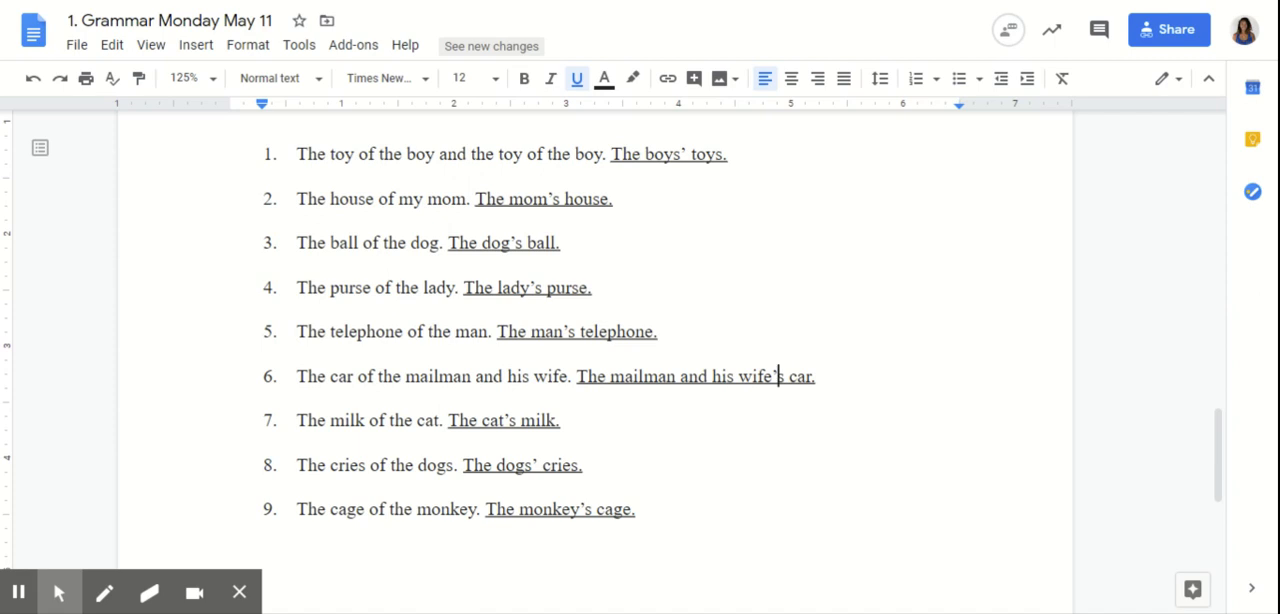
pyautogui.moveTo(814, 388)
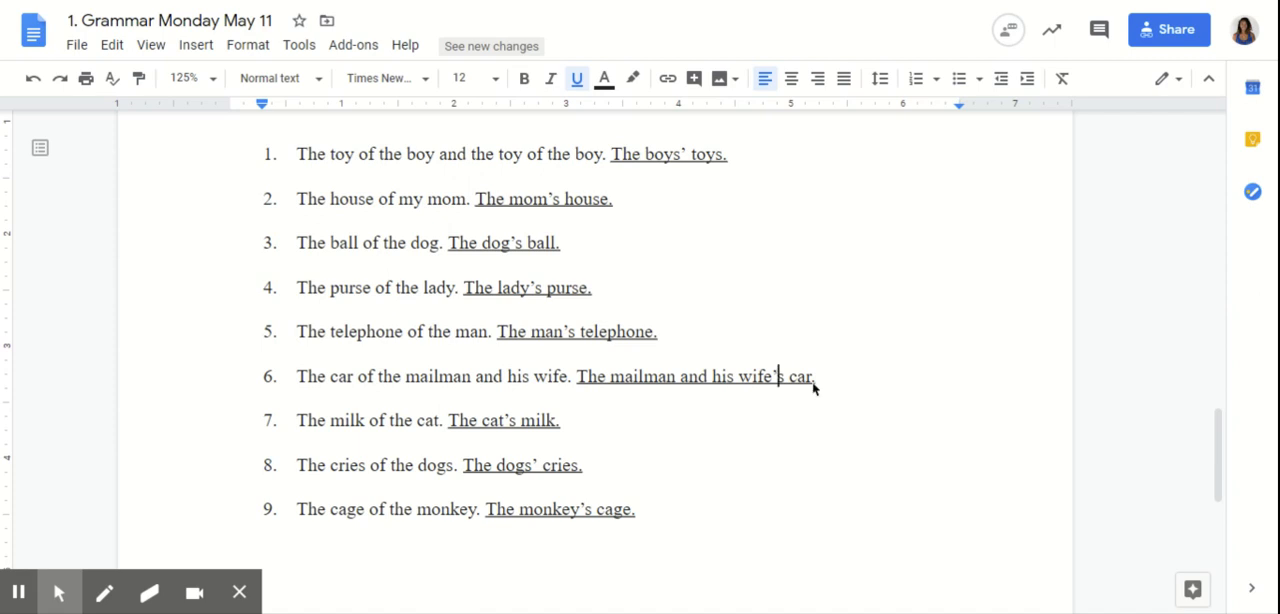
pyautogui.click(560, 420)
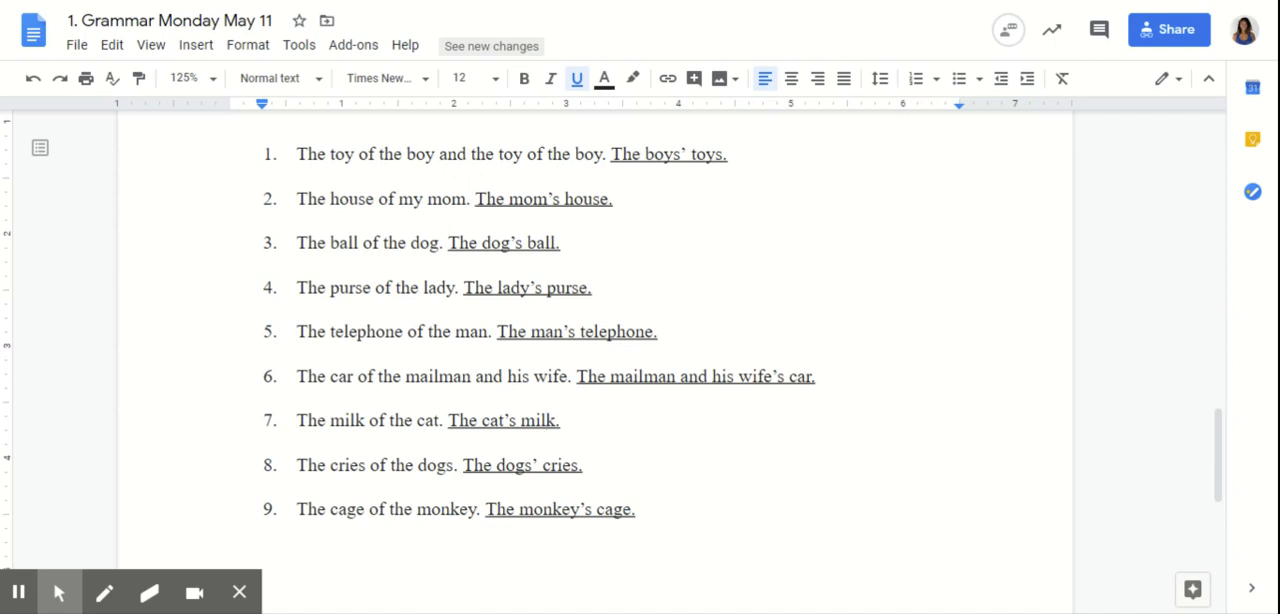
pyautogui.doubleClick(509, 465)
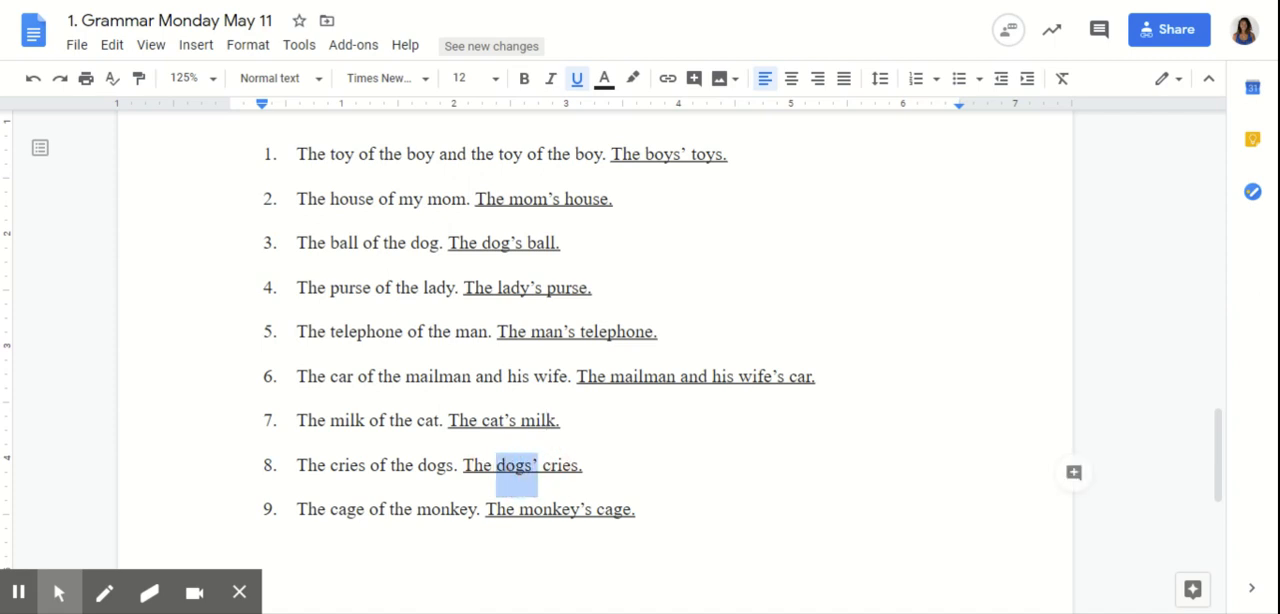
pyautogui.moveTo(864, 533)
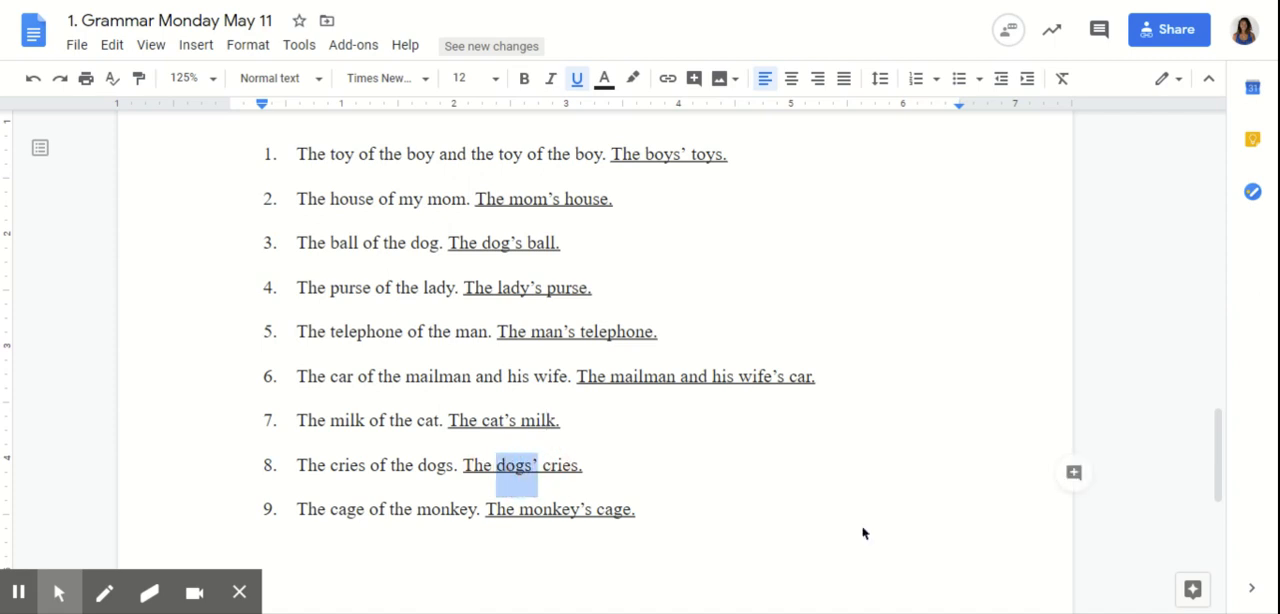
pyautogui.click(584, 465)
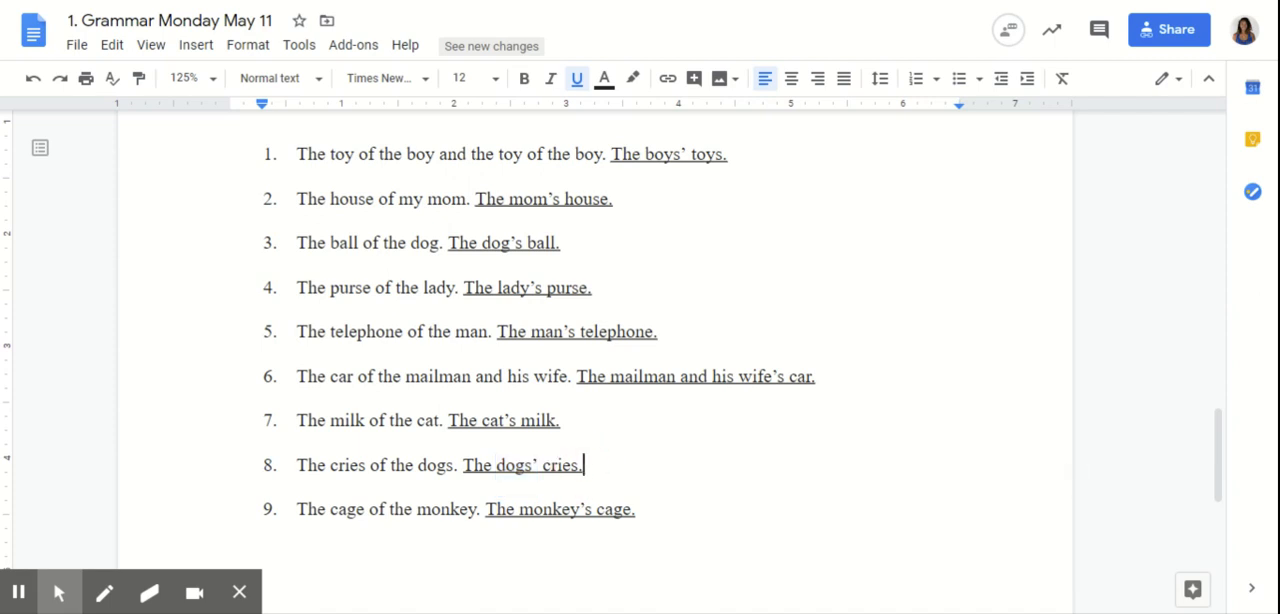
pyautogui.moveTo(624, 477)
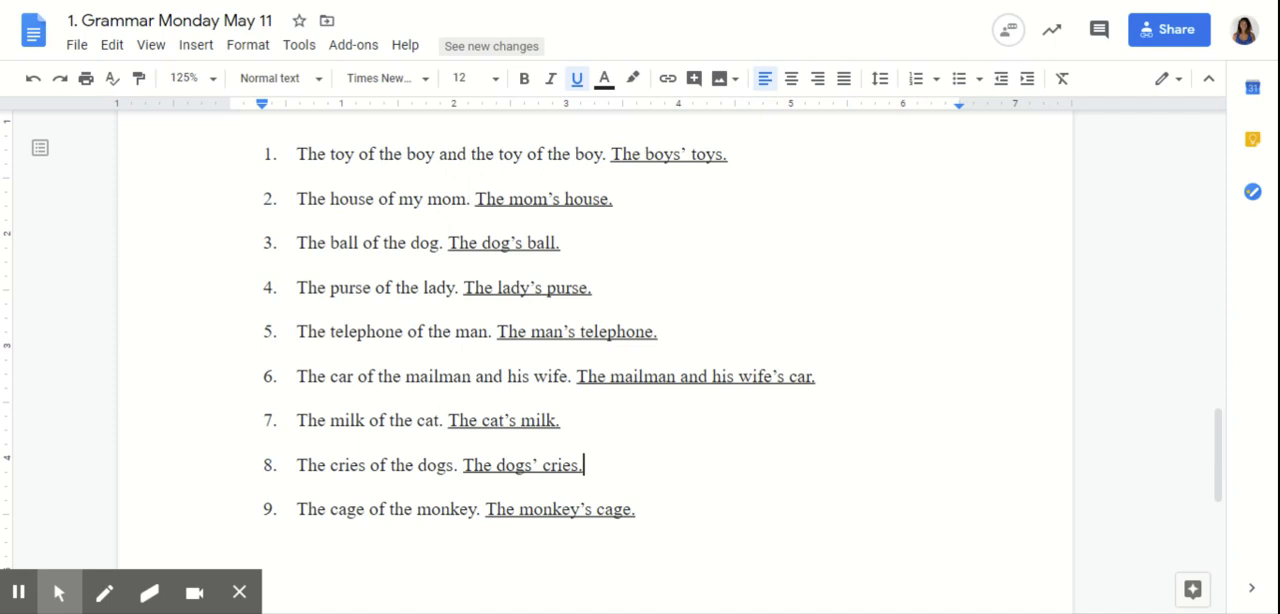
pyautogui.moveTo(1230, 446)
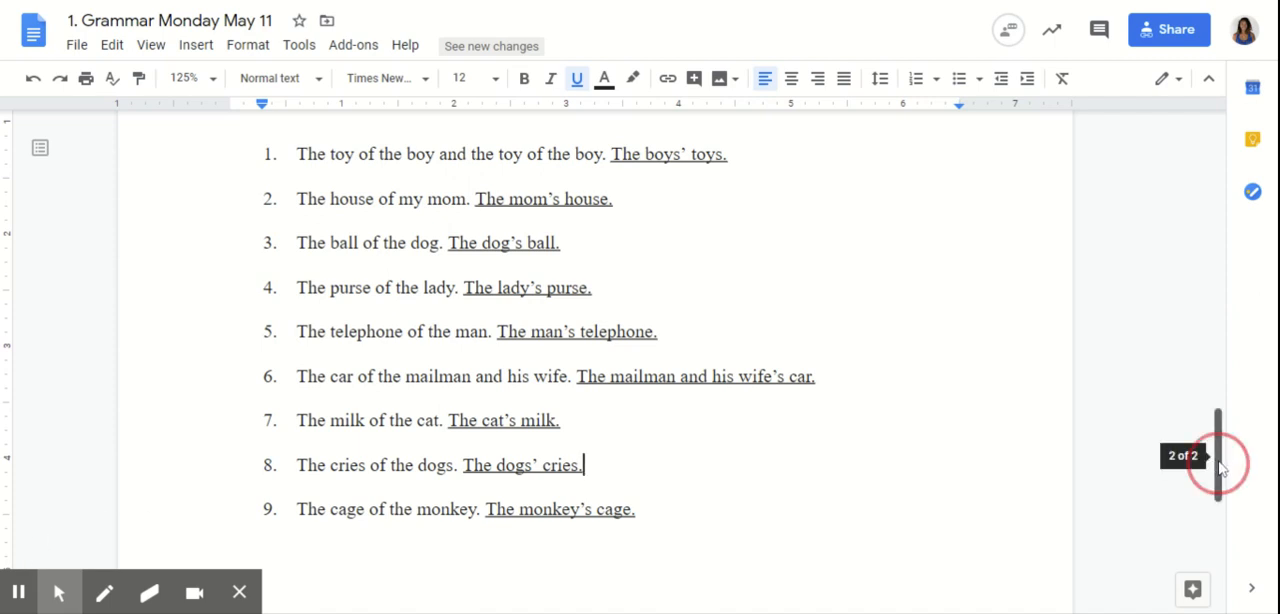
pyautogui.scroll(3)
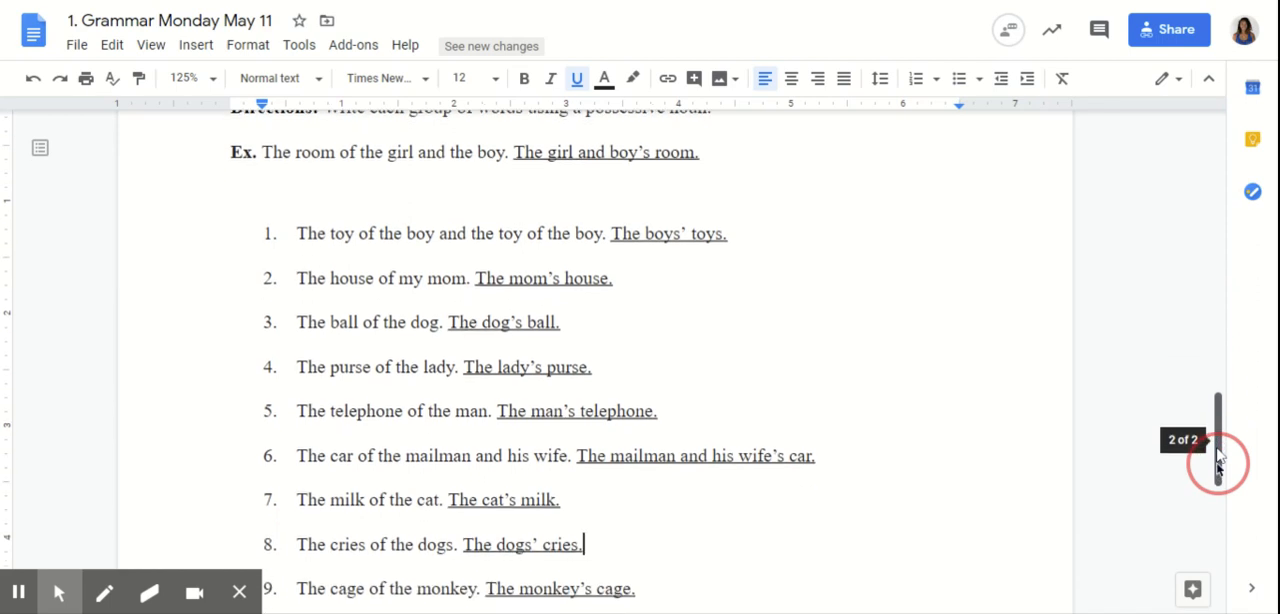
pyautogui.scroll(3)
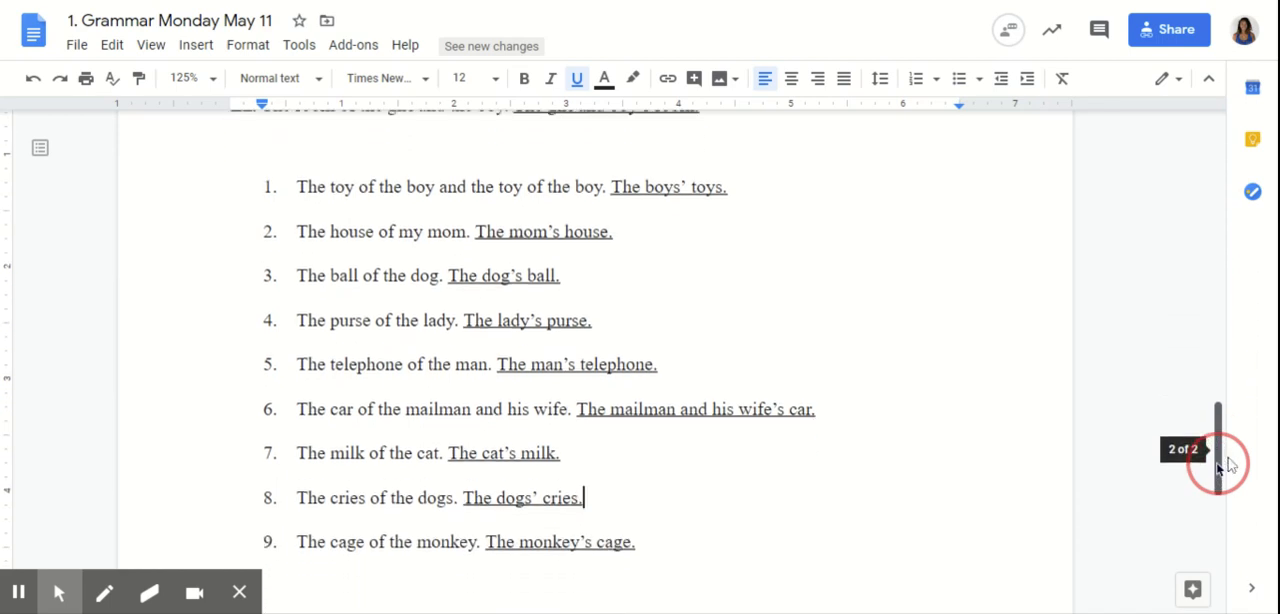
pyautogui.scroll(3)
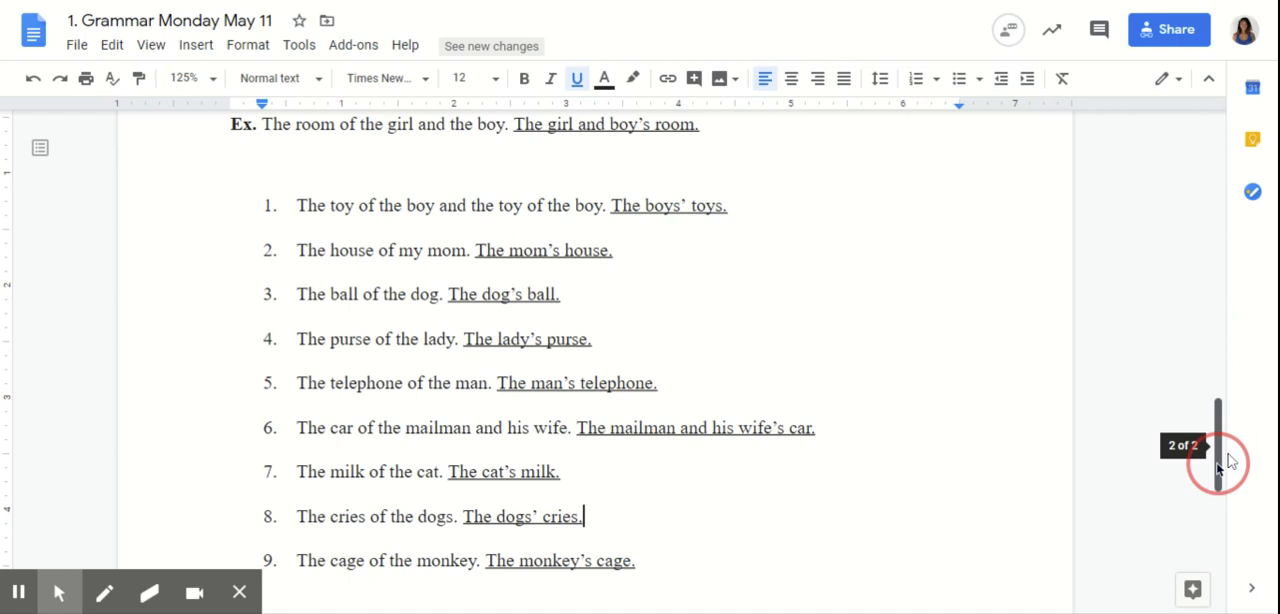
pyautogui.moveTo(1218, 463)
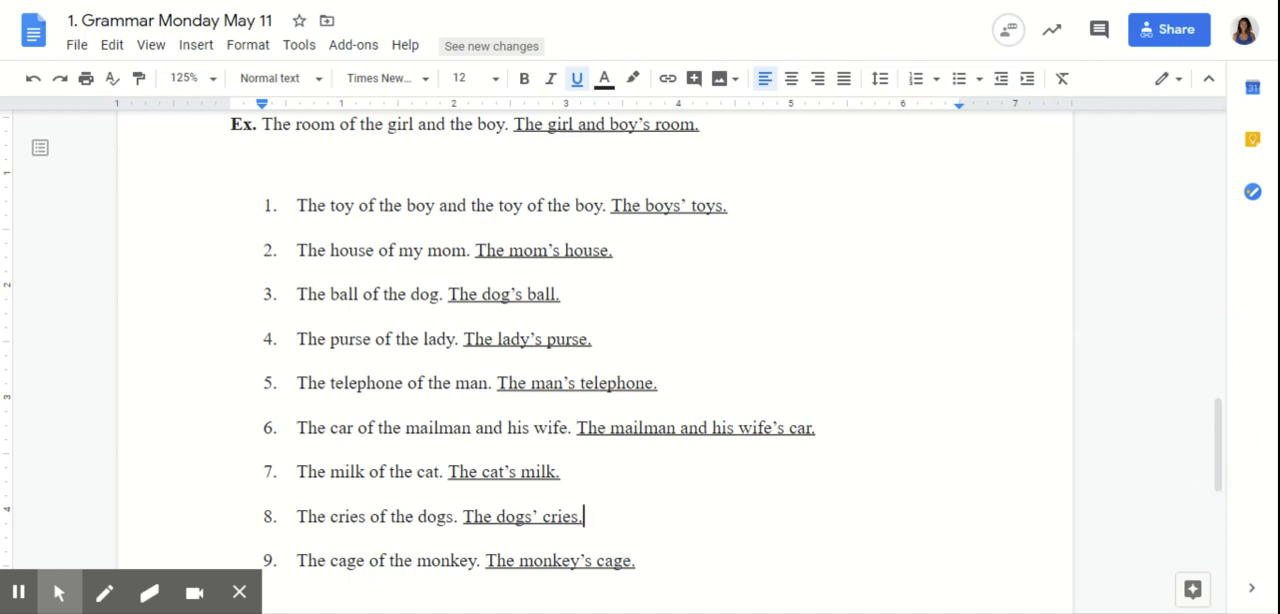
pyautogui.moveTo(18, 590)
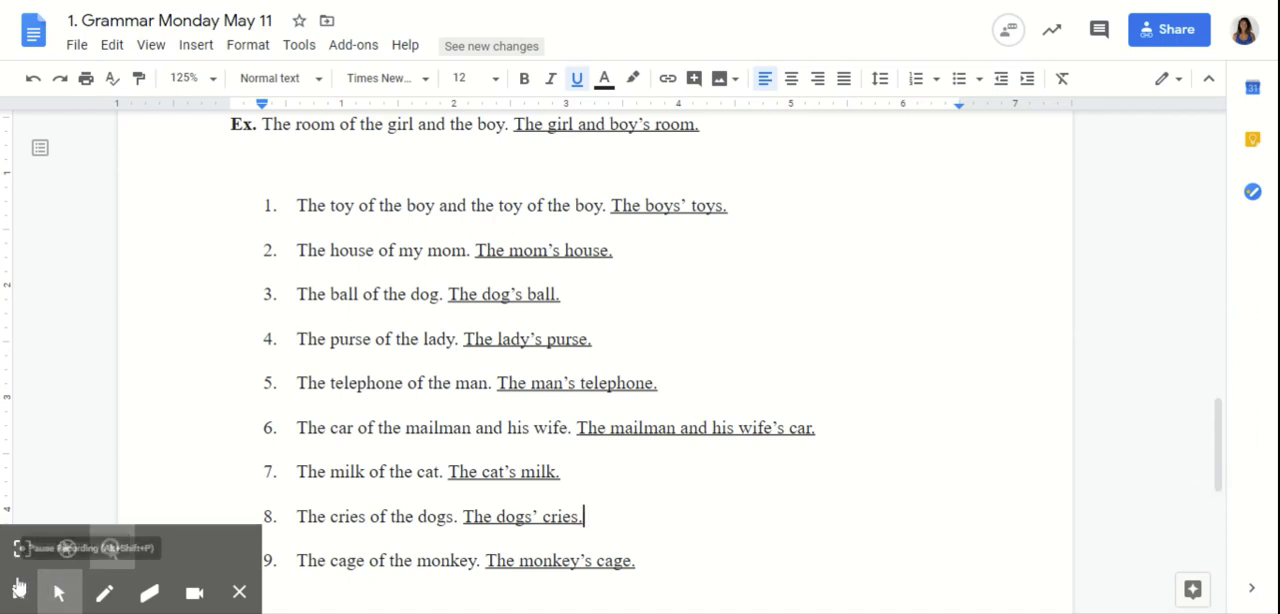